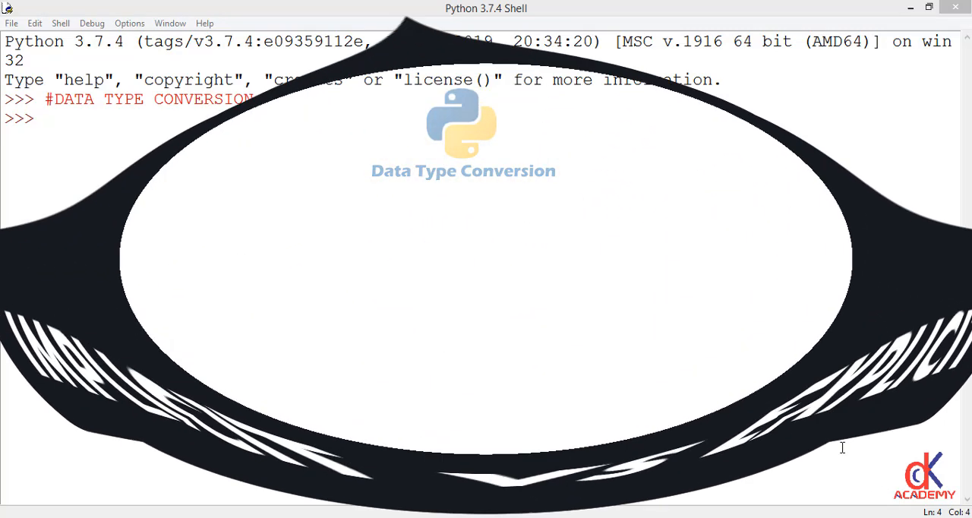
Step: Assign a1=2, a2=2.0 and a3=4, after an empty a2 line raises a SyntaxError
text(a1)
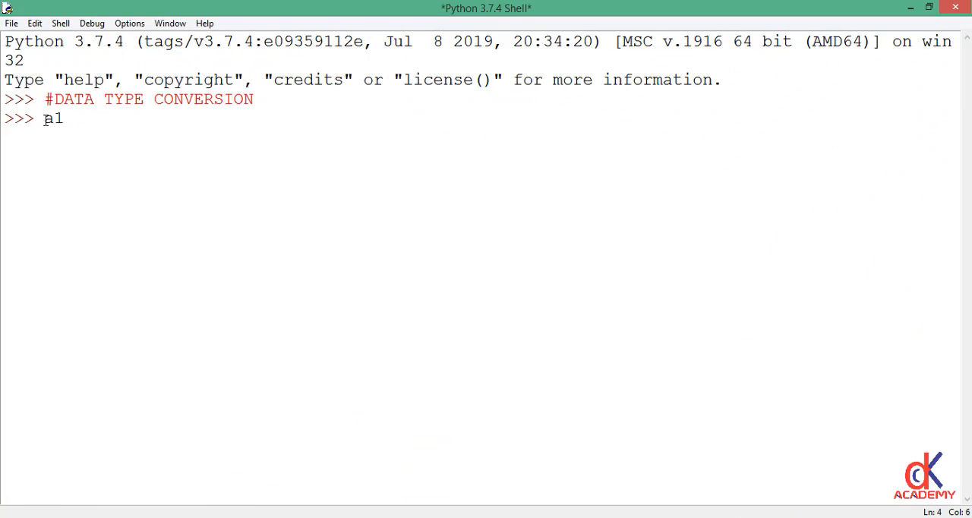
text(=2)
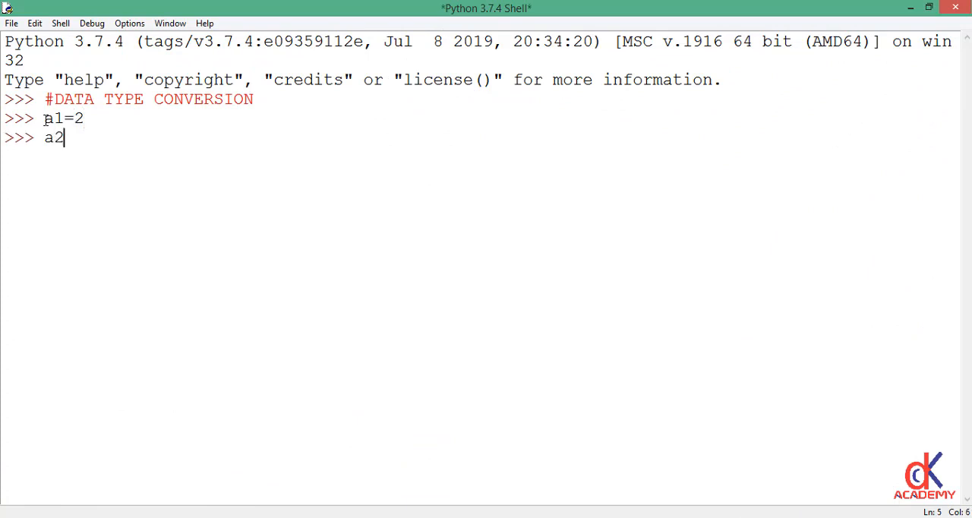
key(Return)
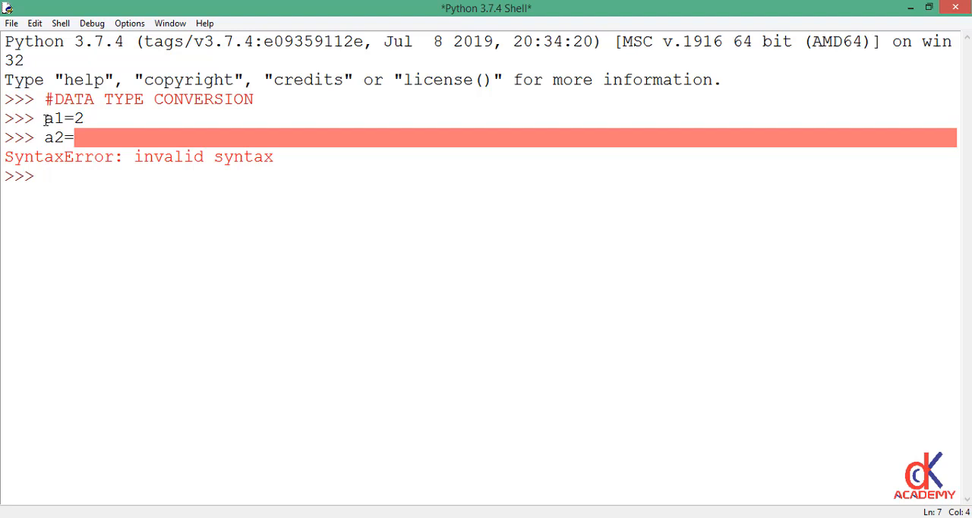
text(a2=2.0)
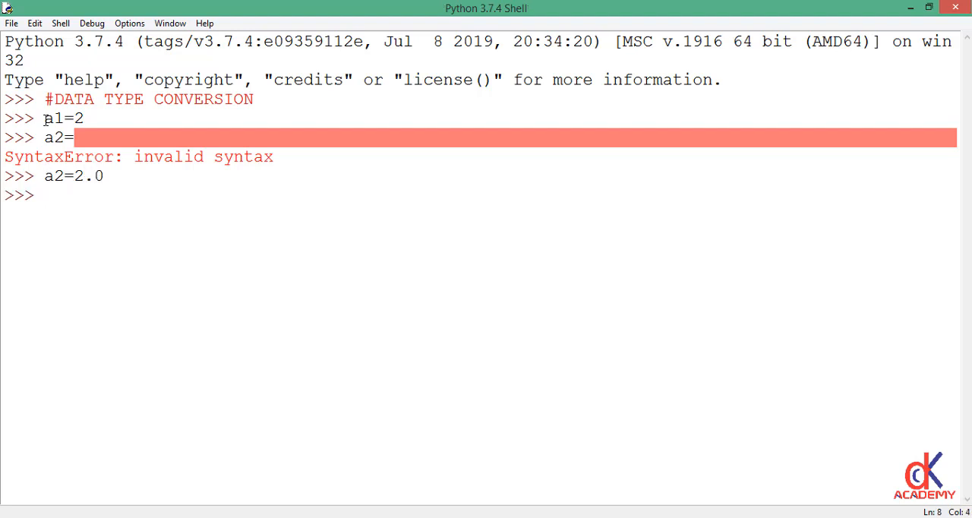
text(a3=)
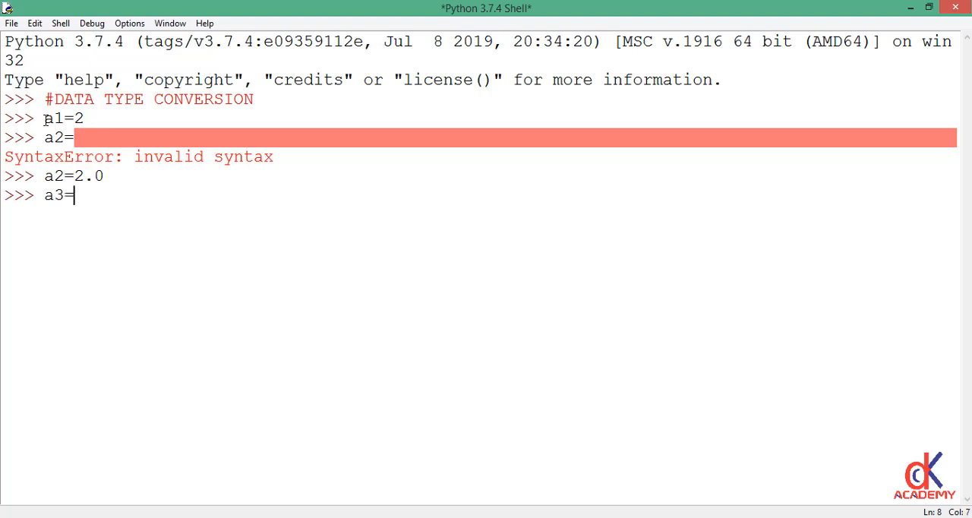
text(4)
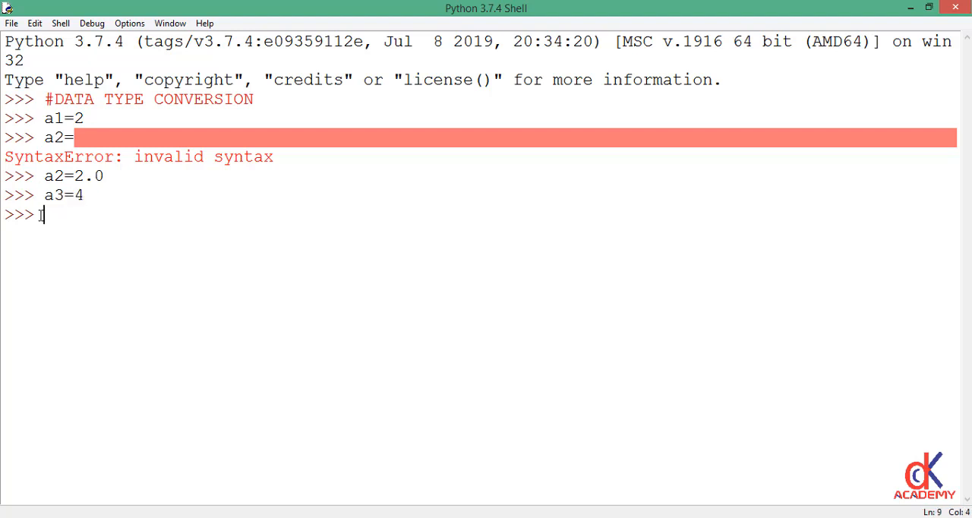
Step: Evaluate a1+a2 giving 4.0 and a3/a1 giving 2.0
text(a1)
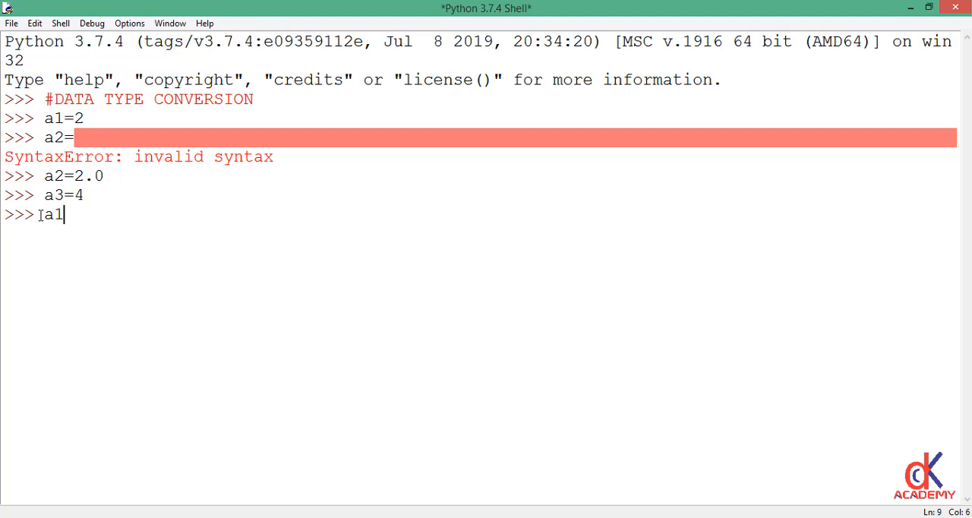
text(+)
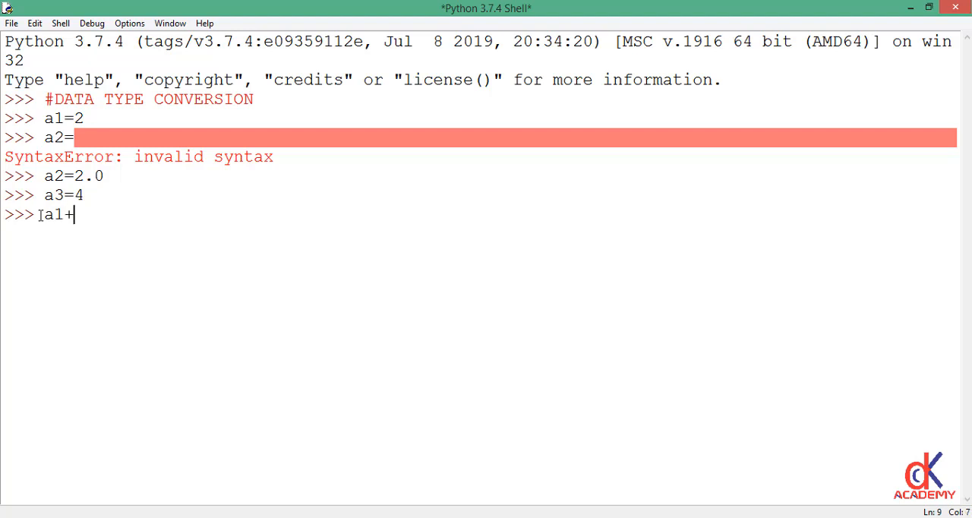
text(a2)
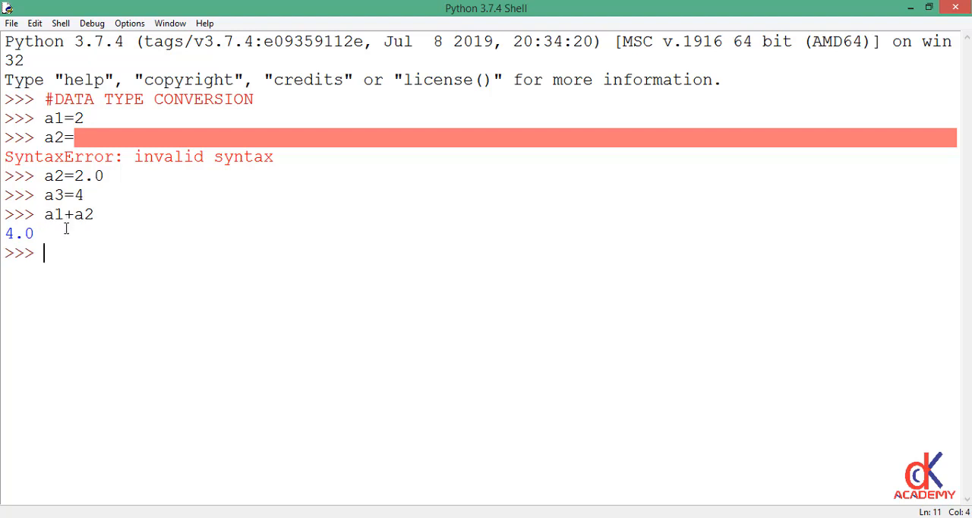
double_click(18, 233)
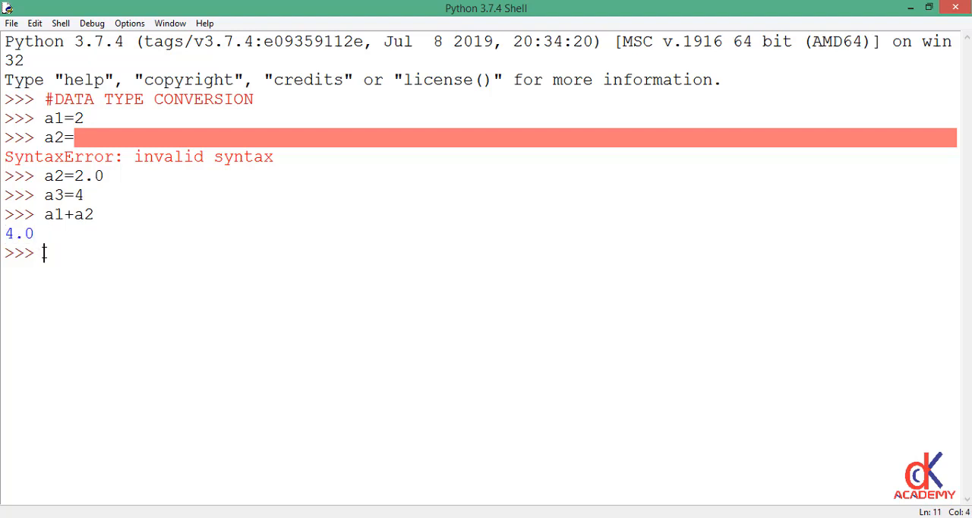
text(a3/a1)
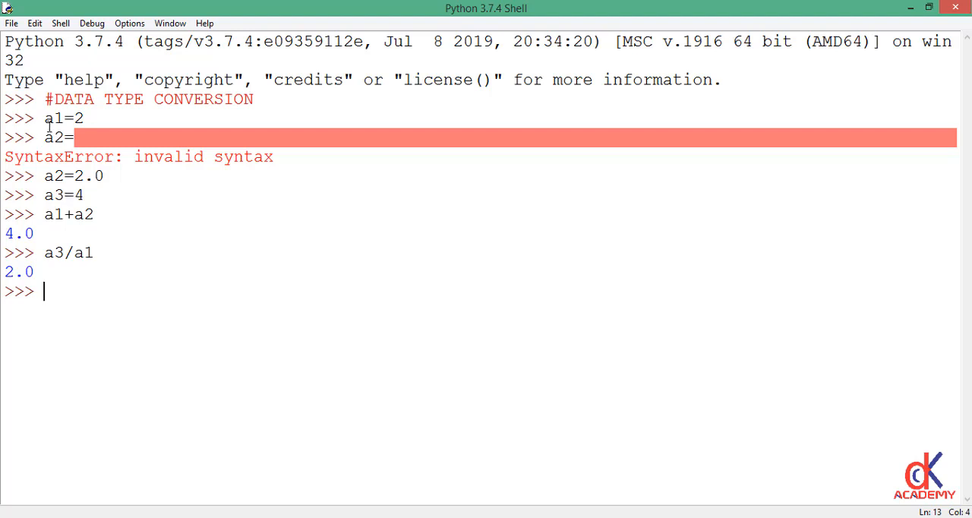
double_click(17, 272)
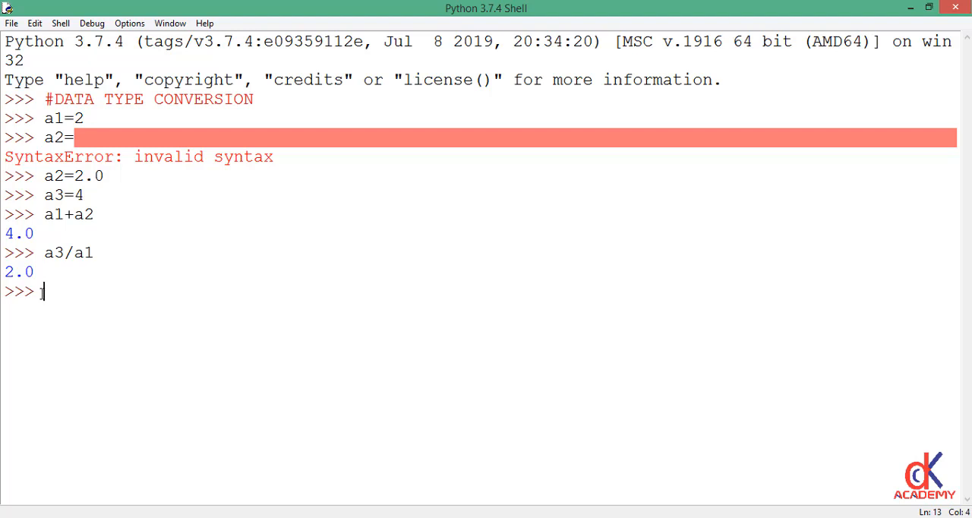
Step: Define b1=10, b2=20.4 and b3=2+3j
text(b1=10)
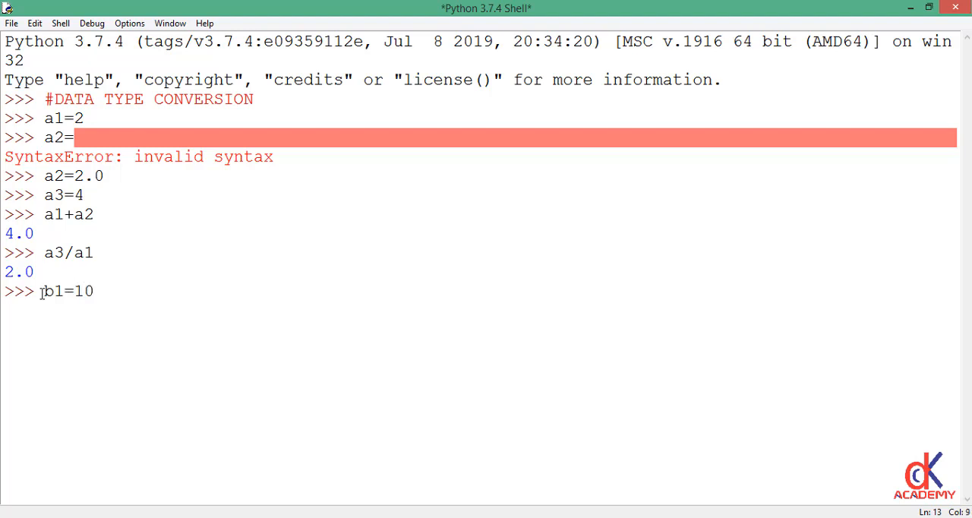
text(b2=)
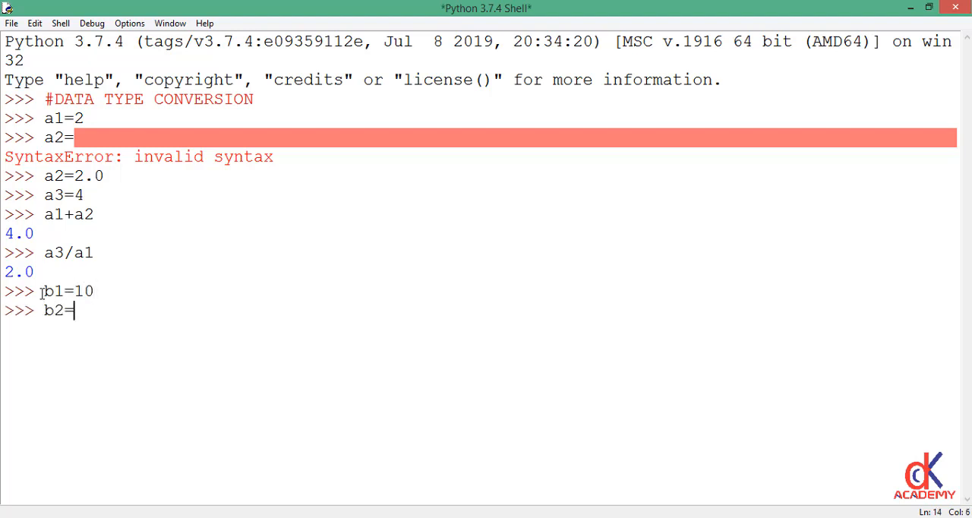
text(20.4)
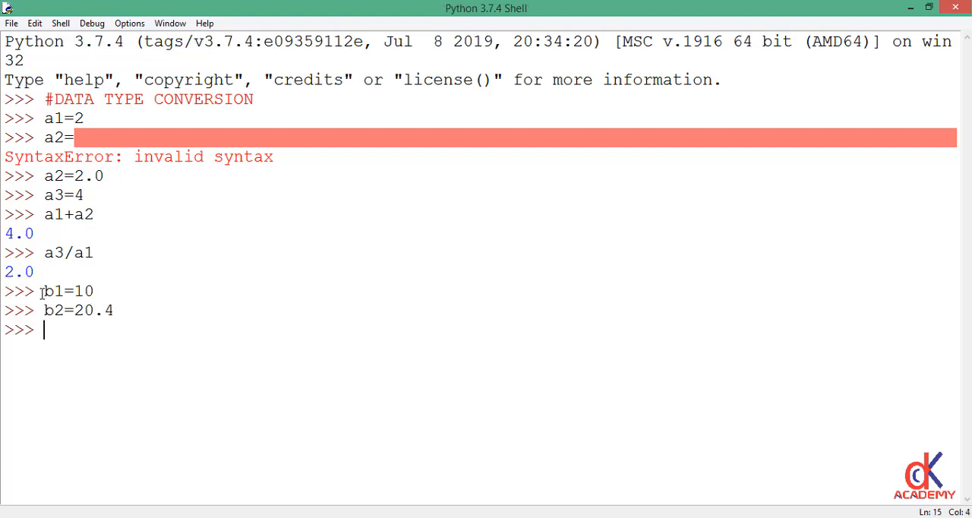
text(b3=)
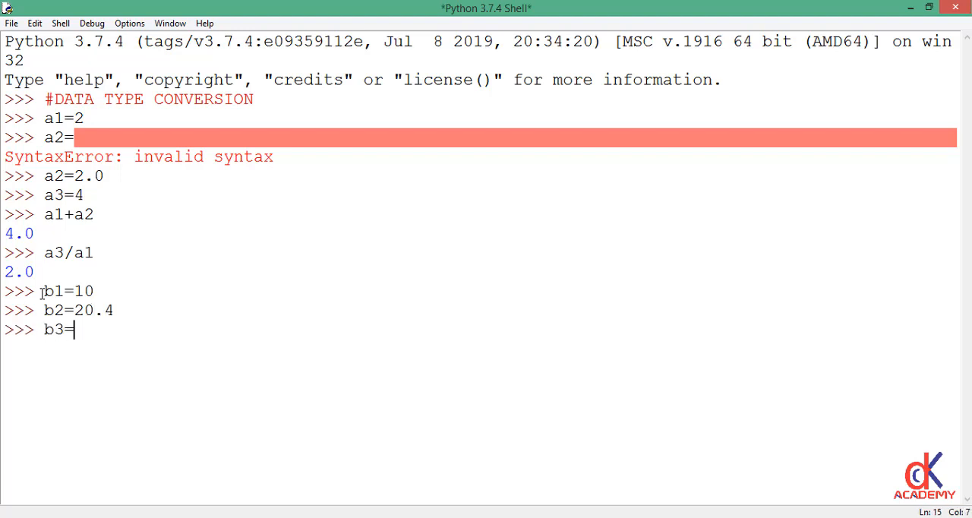
text(2+3j)
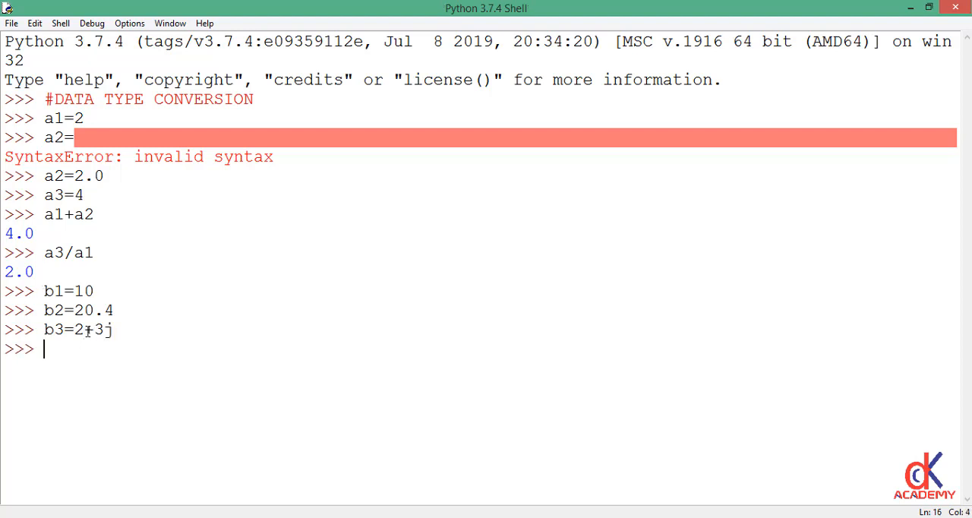
Step: Enter c1=float(b1) with the comment '# Converts b1 to float'
text(c)
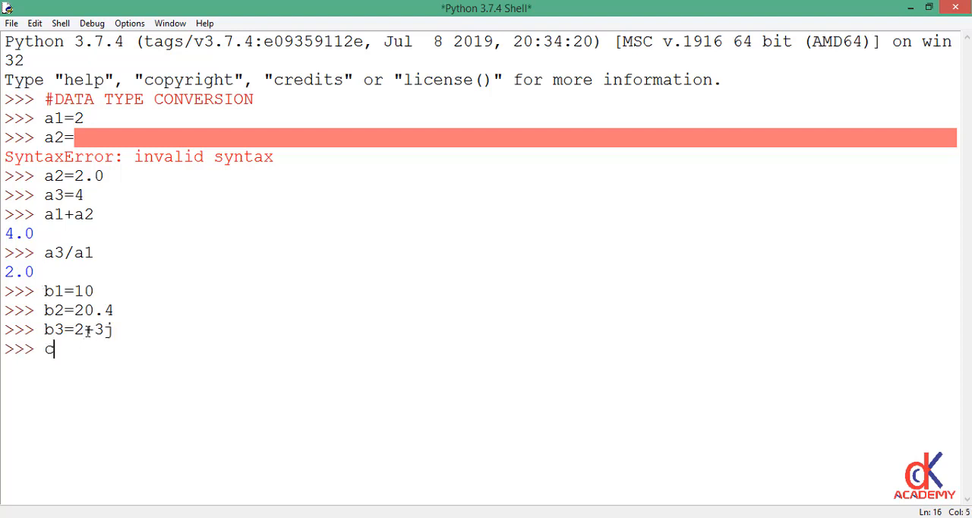
text(1=)
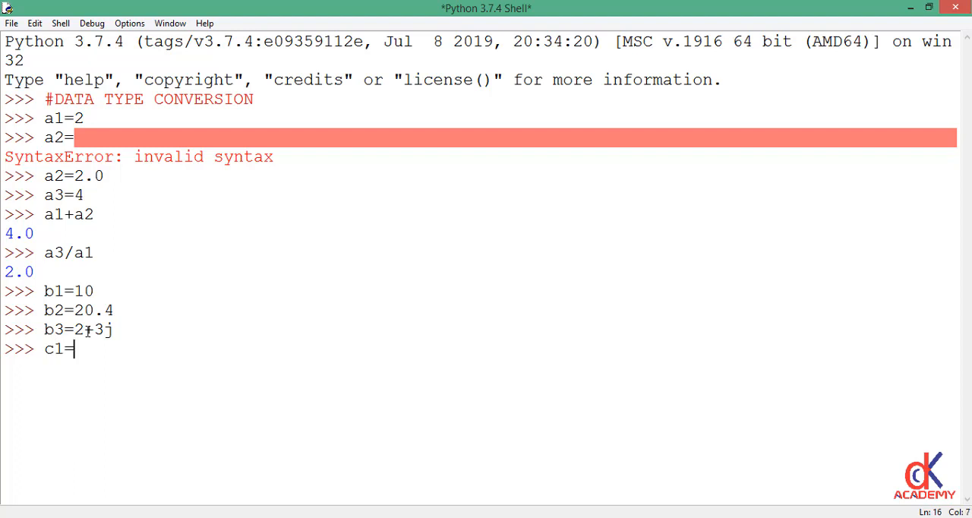
text(floa)
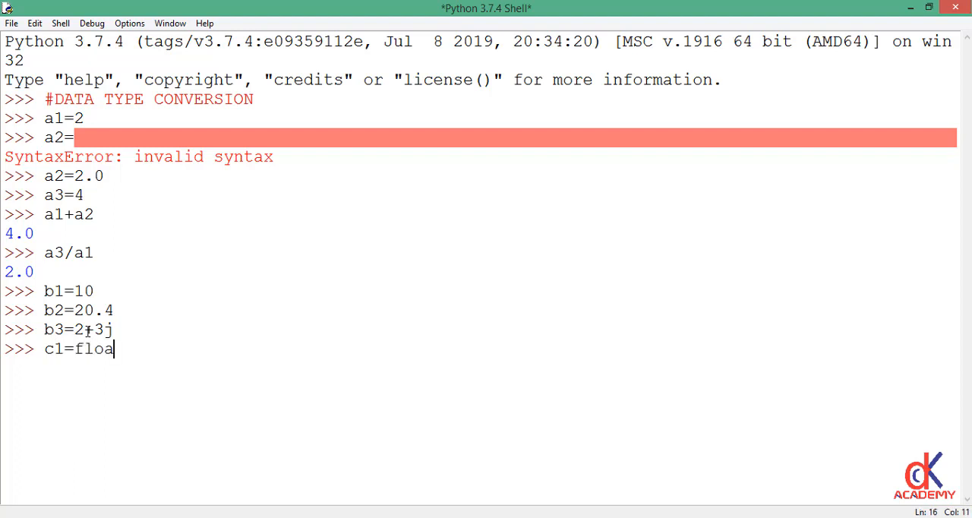
text(t)
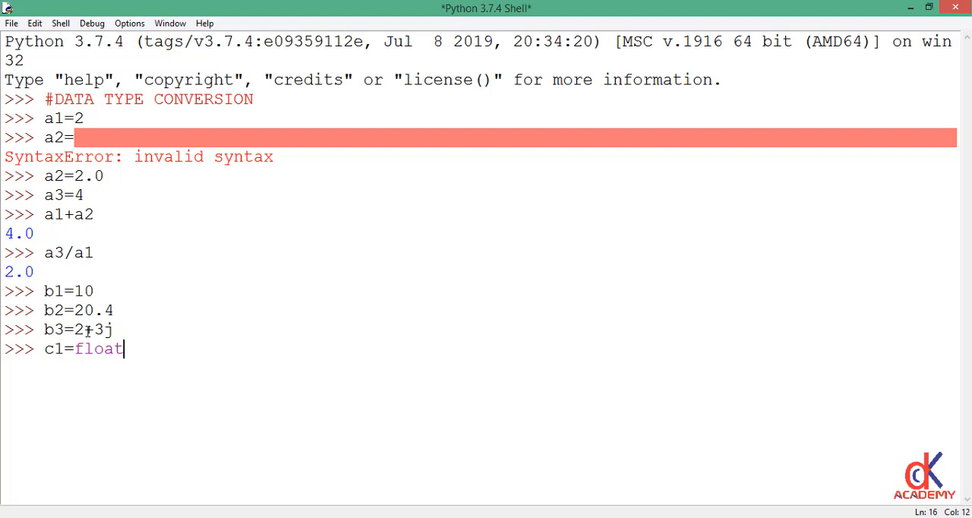
text(())
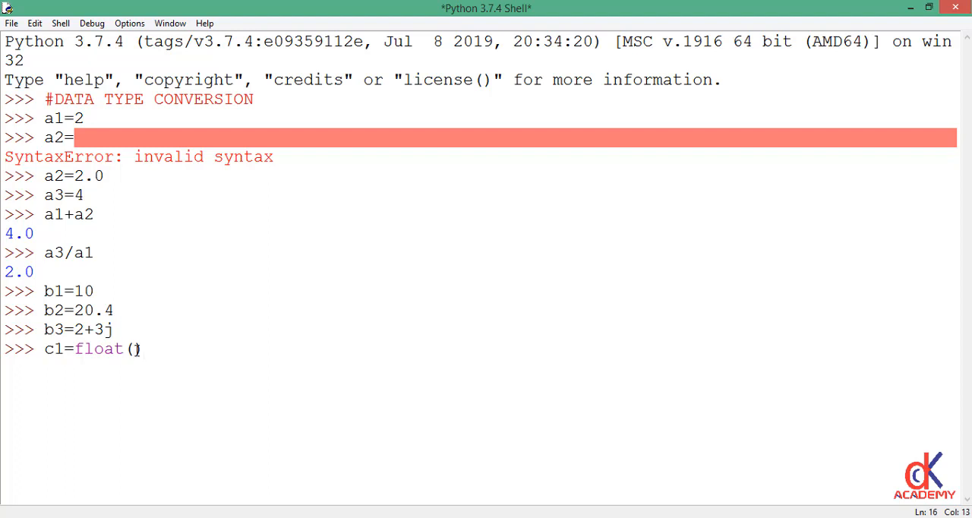
text(b1)
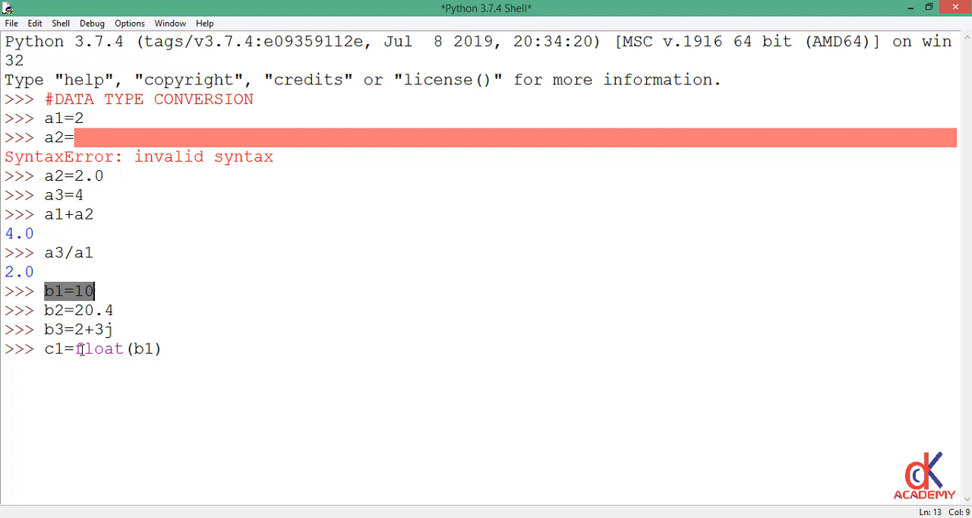
text(# Converts b1 to float)
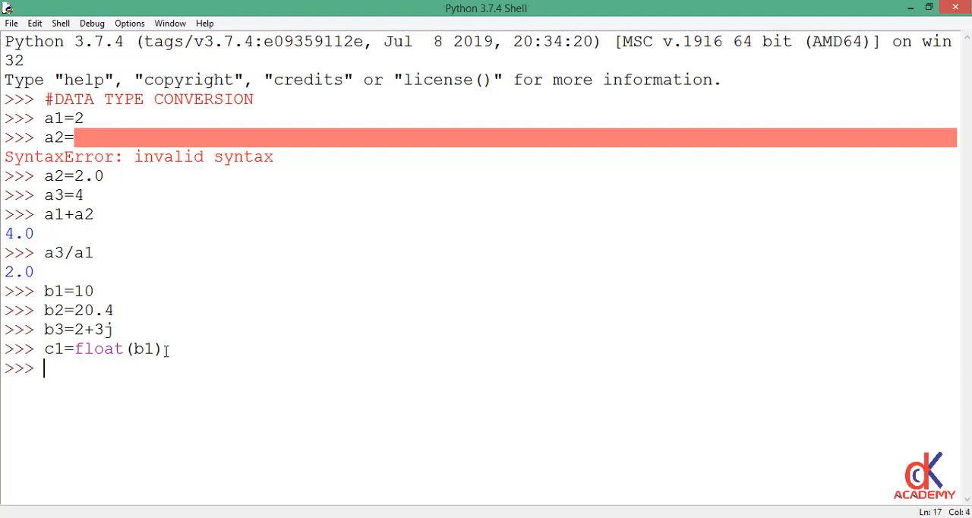
Step: Print and check types: b1 prints 10 as int, c1 prints 10.0 as float
text(print(b1)
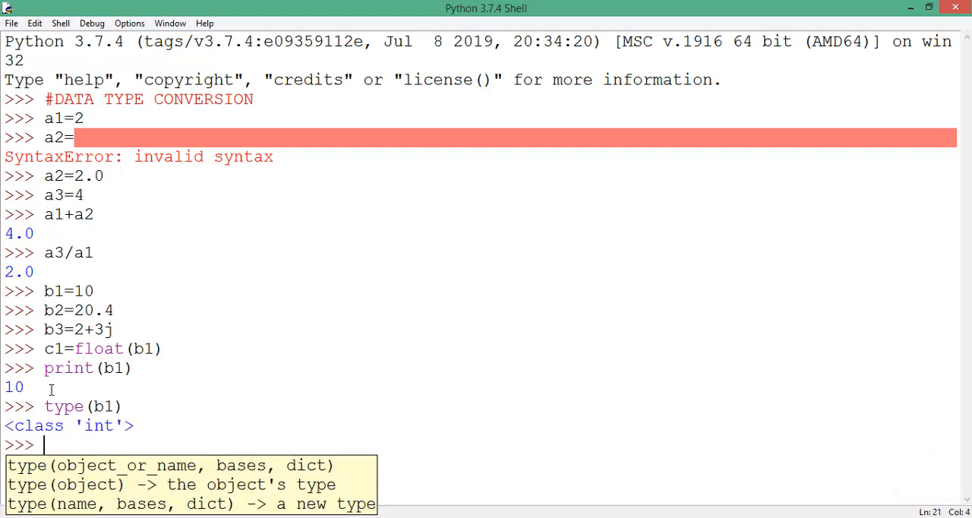
text(type())
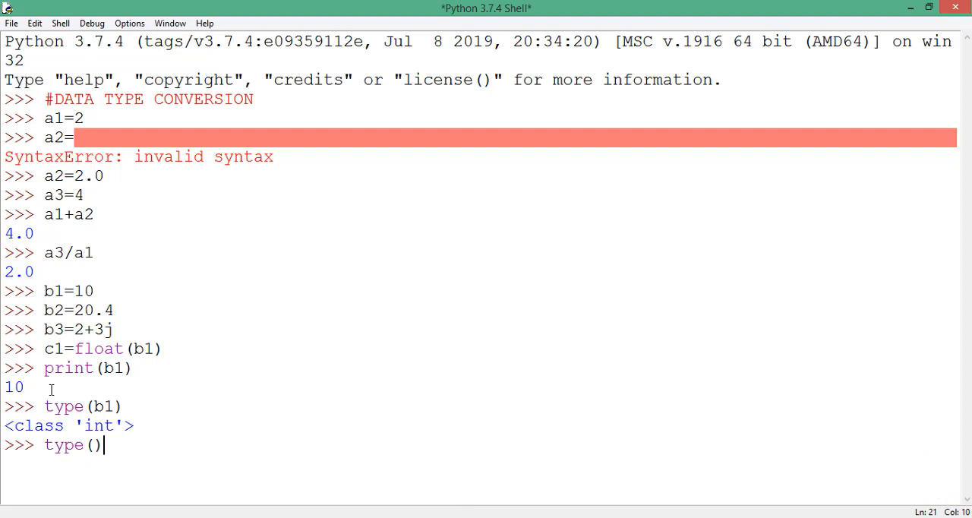
text(c1)
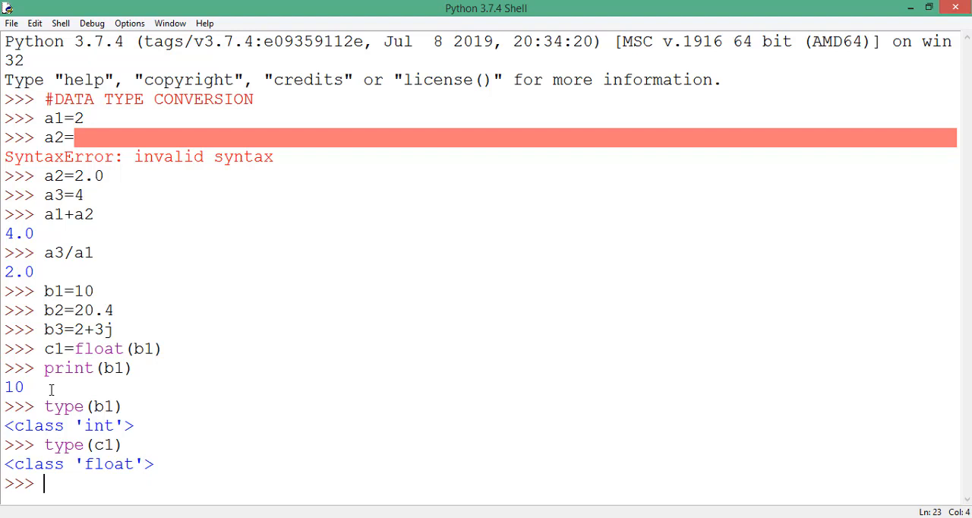
text(print())
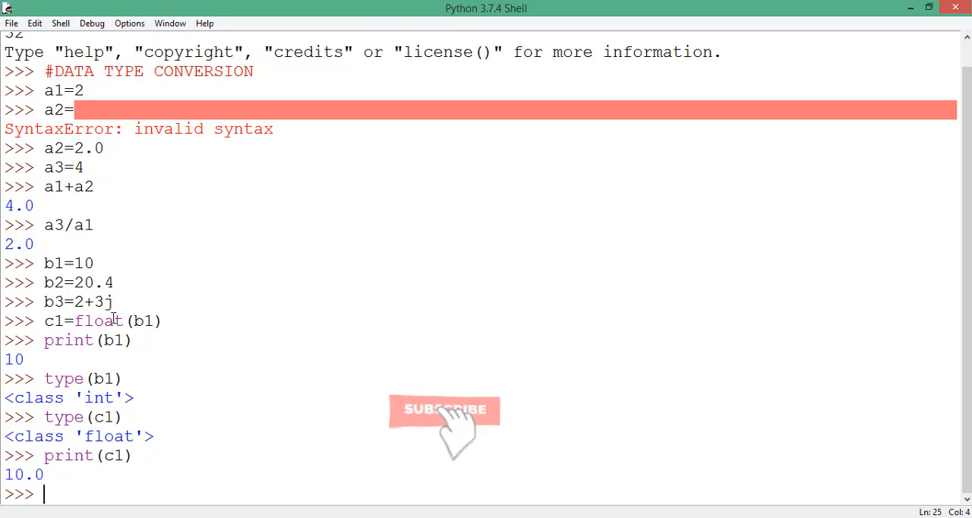
text(c)
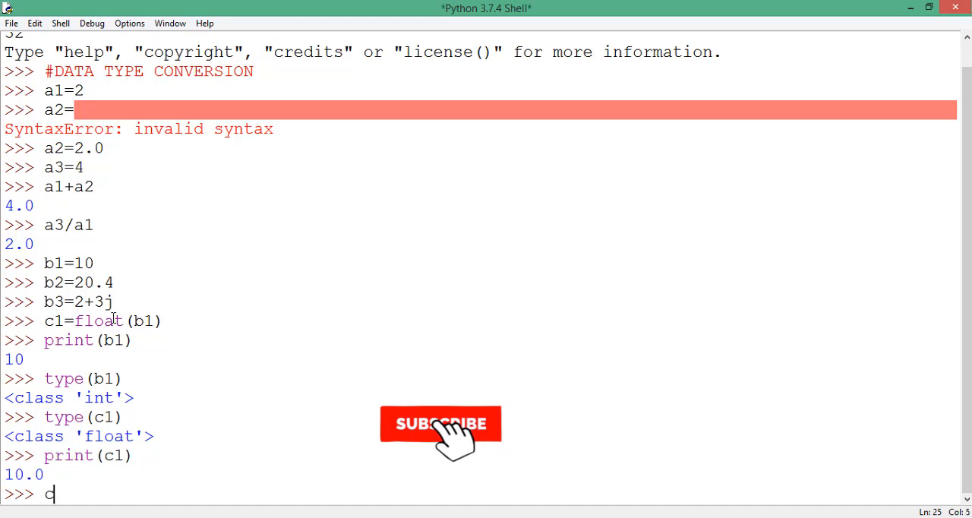
Step: Assign c2=complex(b1) and print it, showing (10+0j)
text(2=)
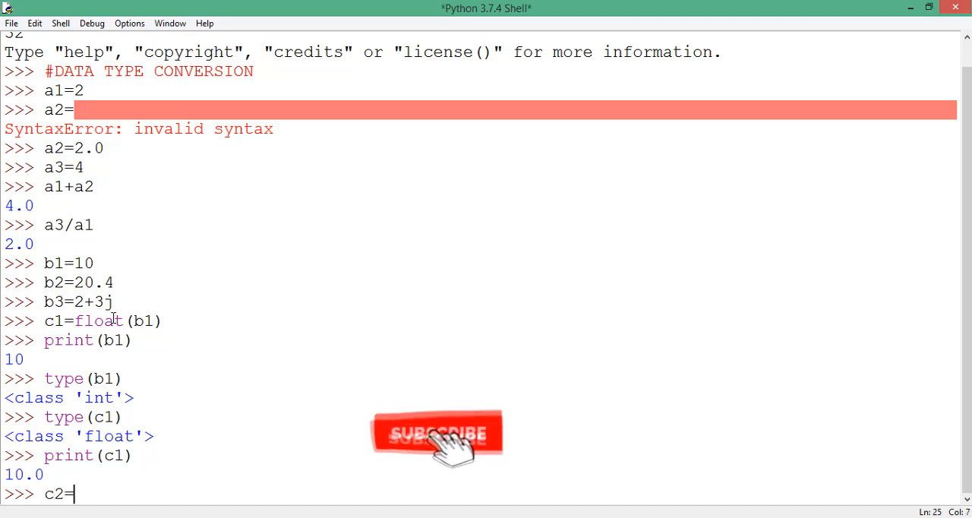
text(comp)
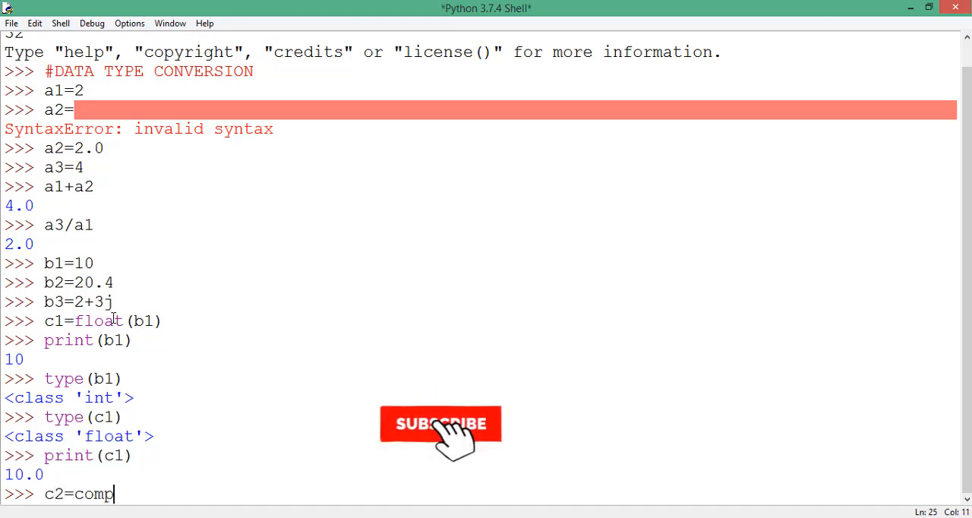
text(lex())
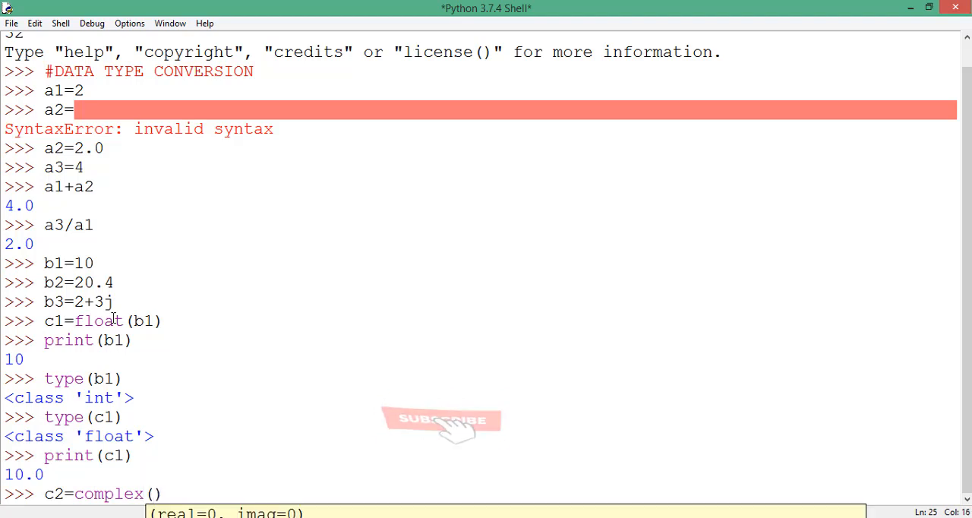
text(b1)
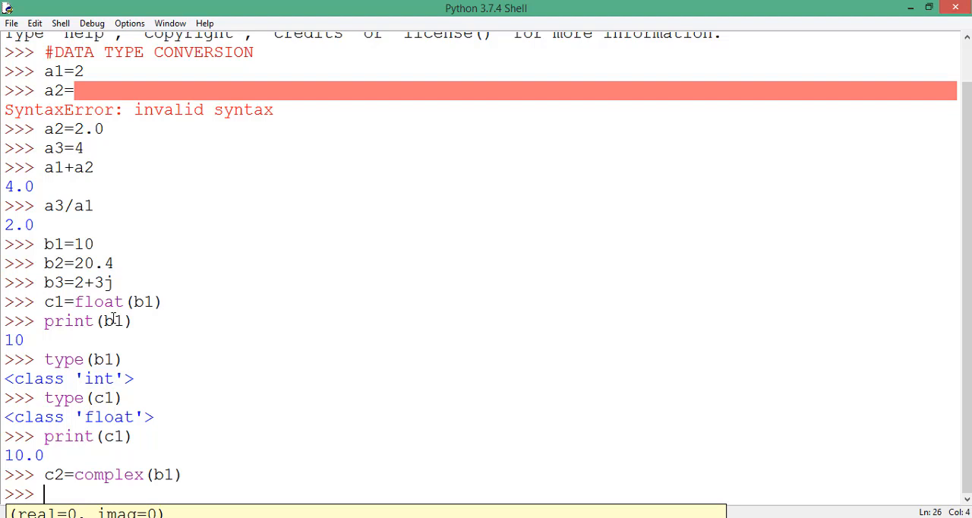
text(print)
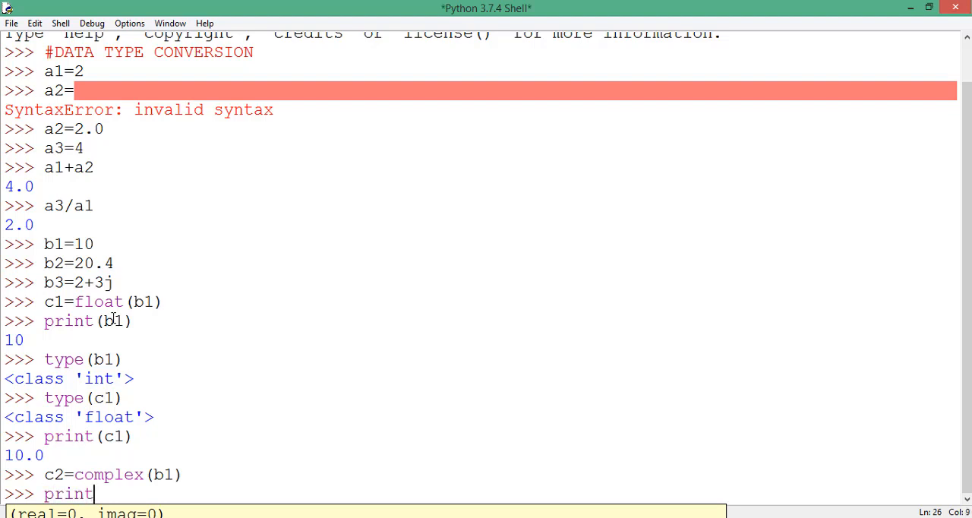
key(Return)
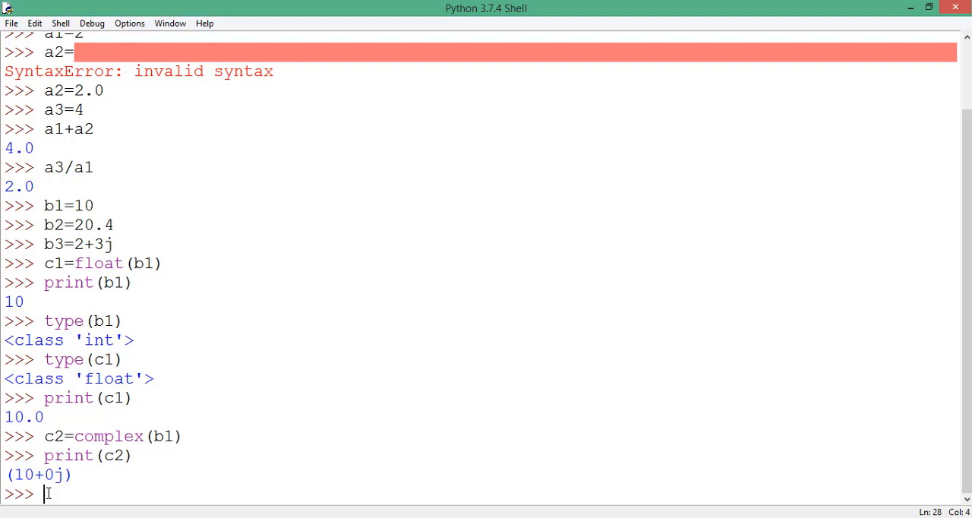
Step: Define the string s1="python" and the tuple t1 of language names
text($1)
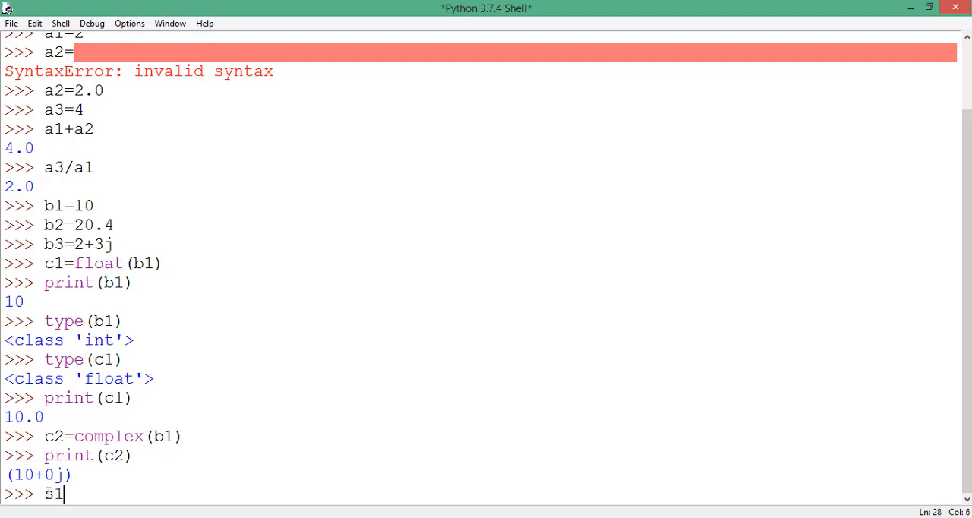
text(="")
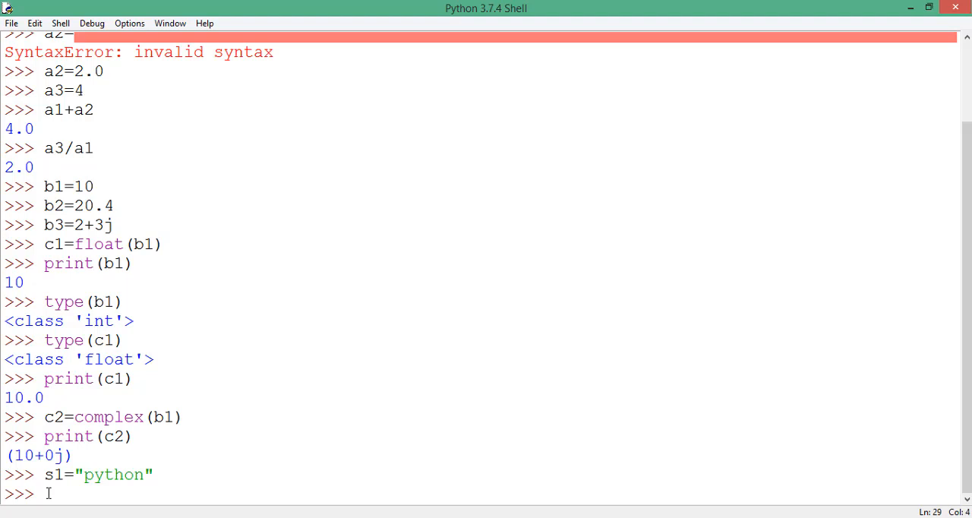
text(t1)
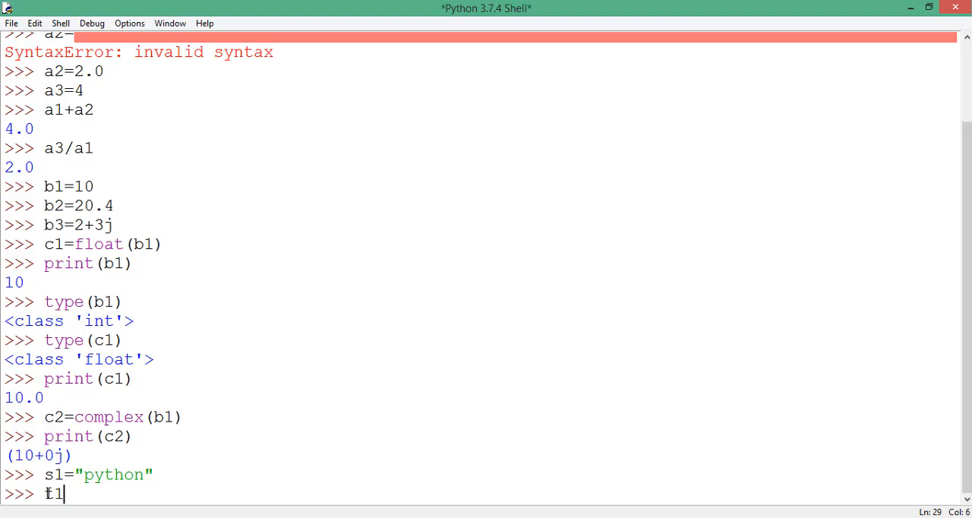
text(=("java","php","css","htlm)
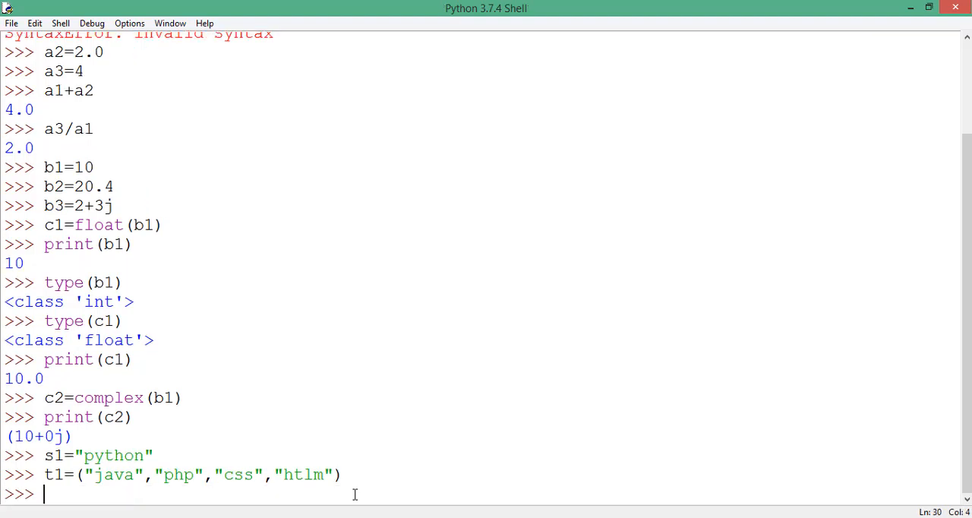
Step: Define l1=("mike","sam","kate","chris") and the set st1={3,2,1,"dike"}
text(l1=)
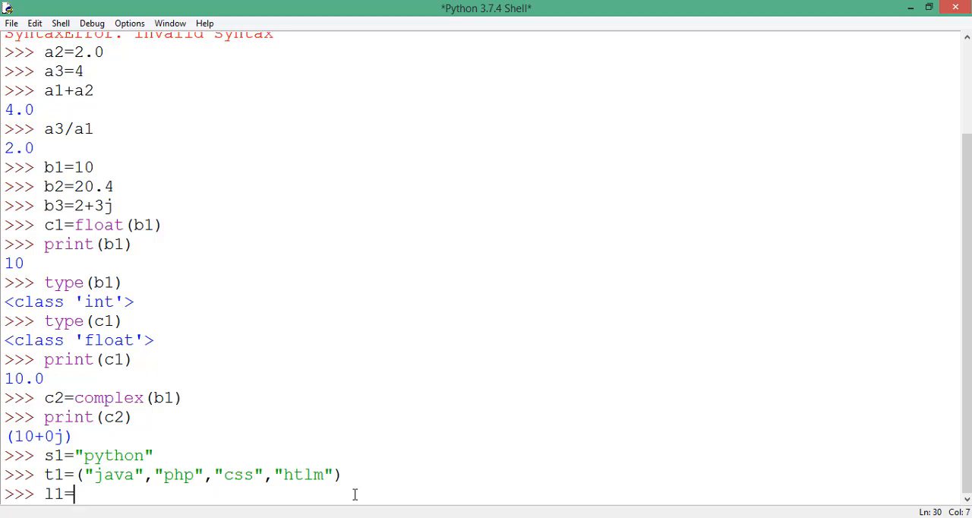
text(("mike","sam","kate","chris"))
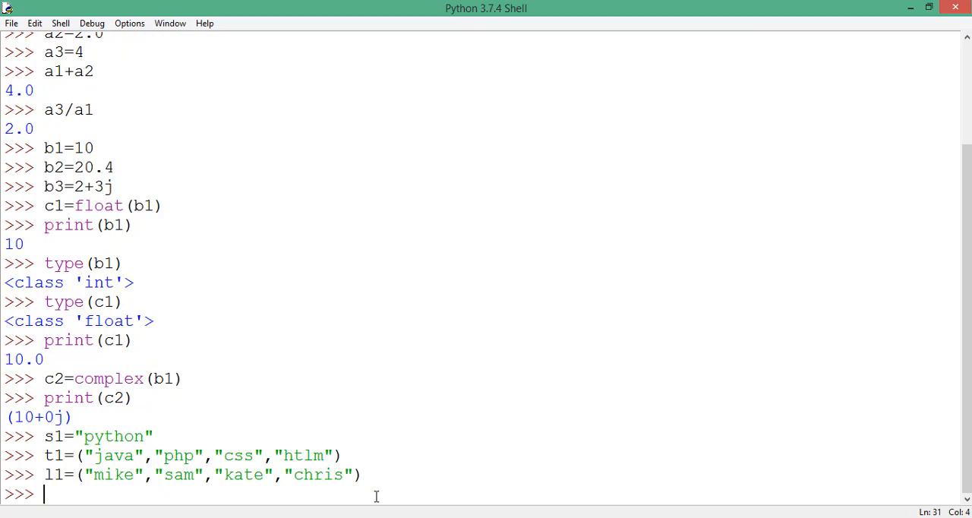
text(st1)
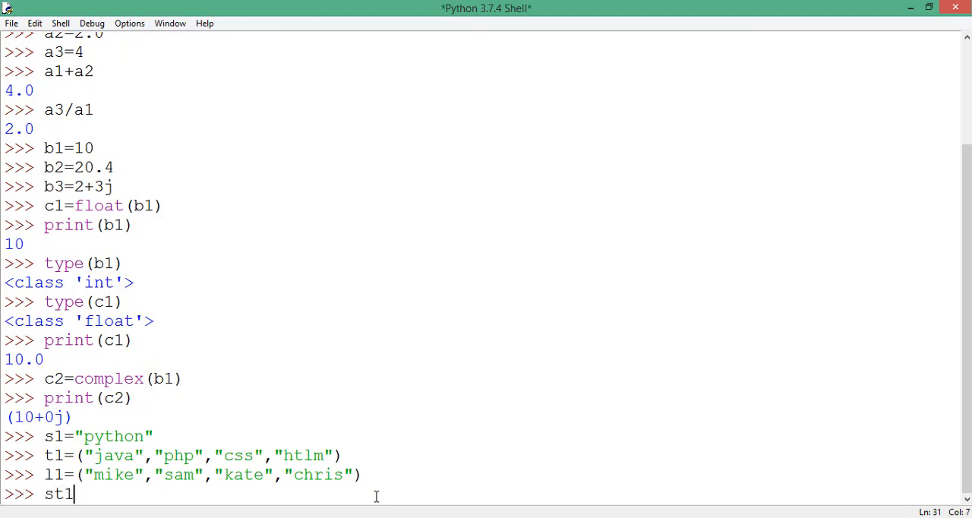
text(=)
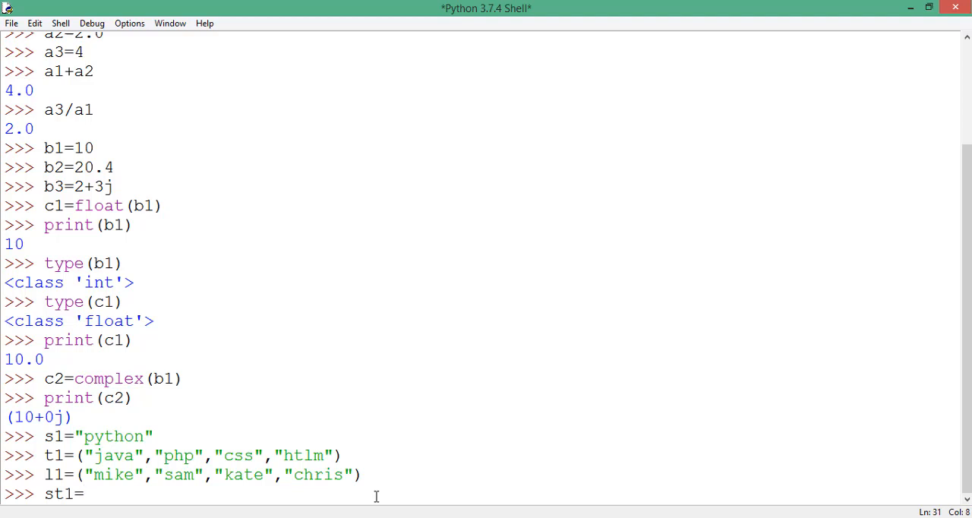
text({3,2,1,"dike"})
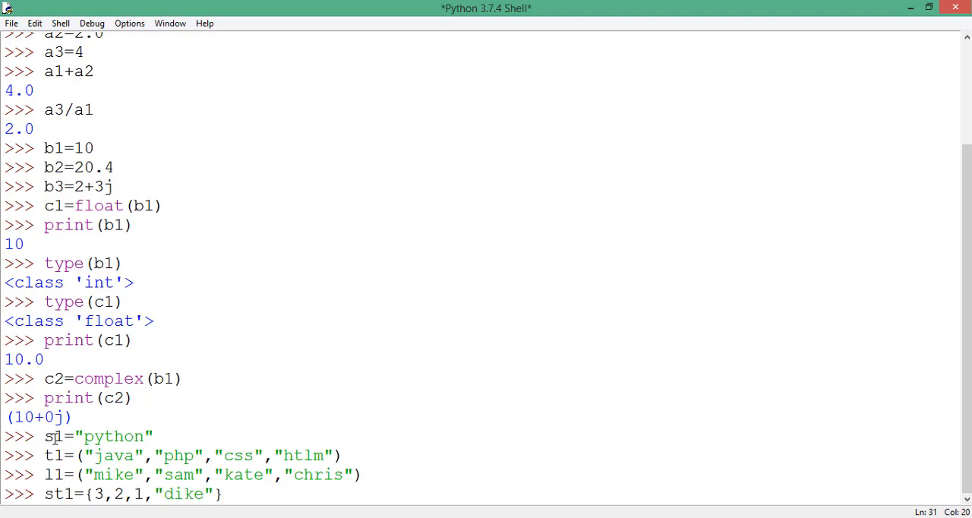
double_click(53, 469)
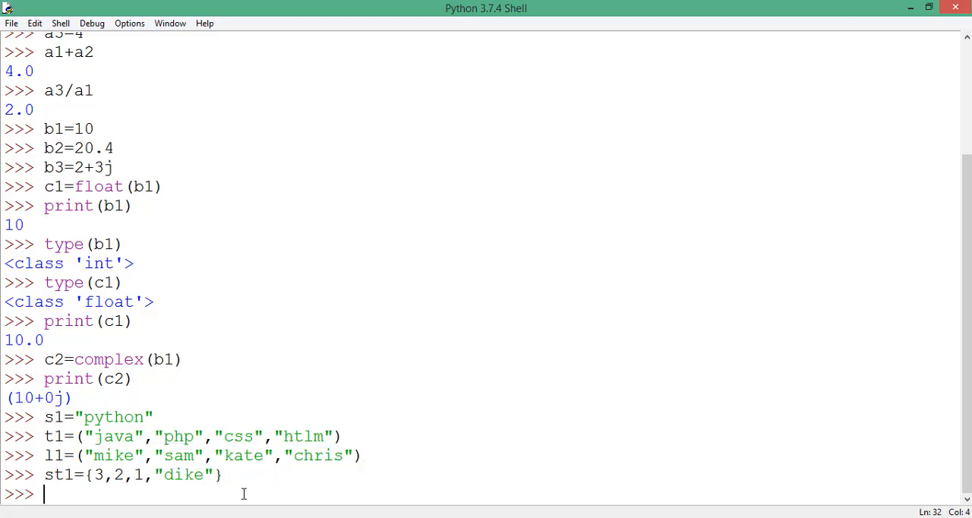
Step: Assign t2=tuple(s1) and print it as ('p', 'y', 't', 'h', 'o', 'n')
text(t2)
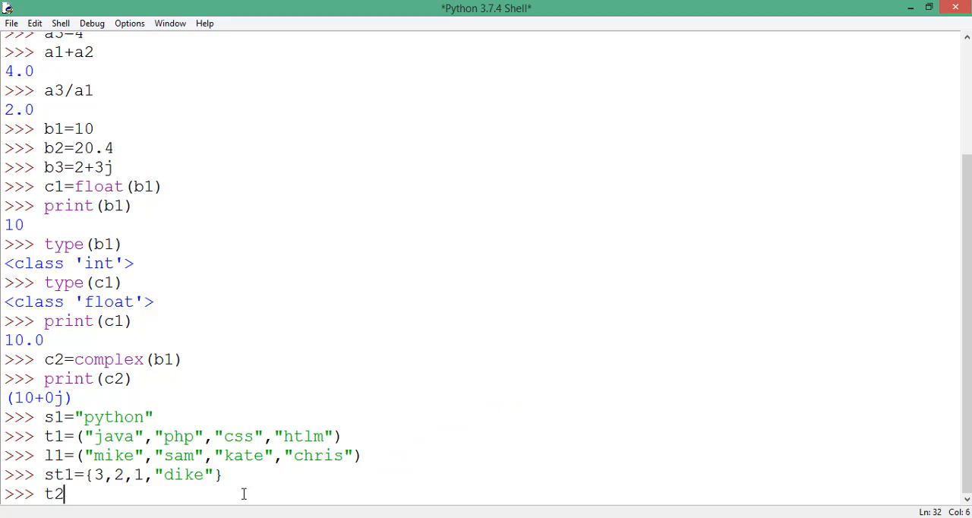
text(=)
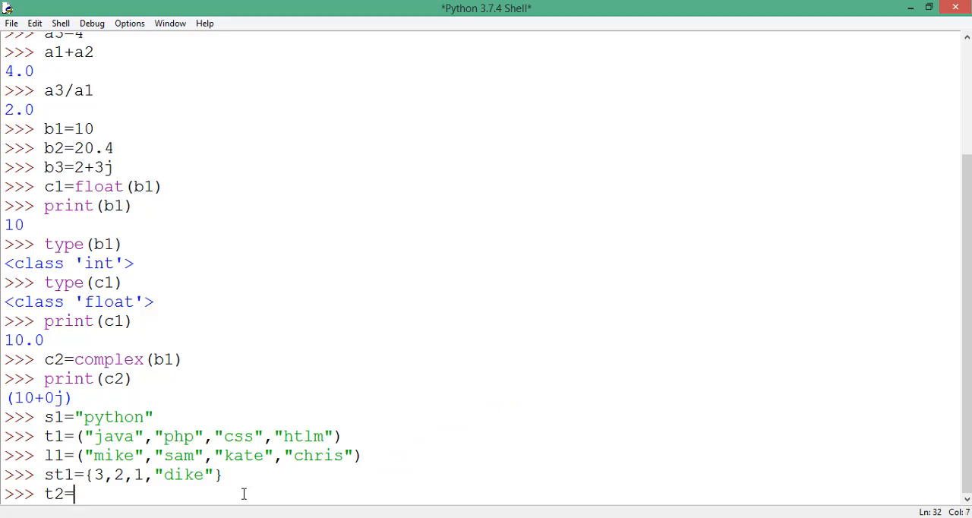
text(tupl)
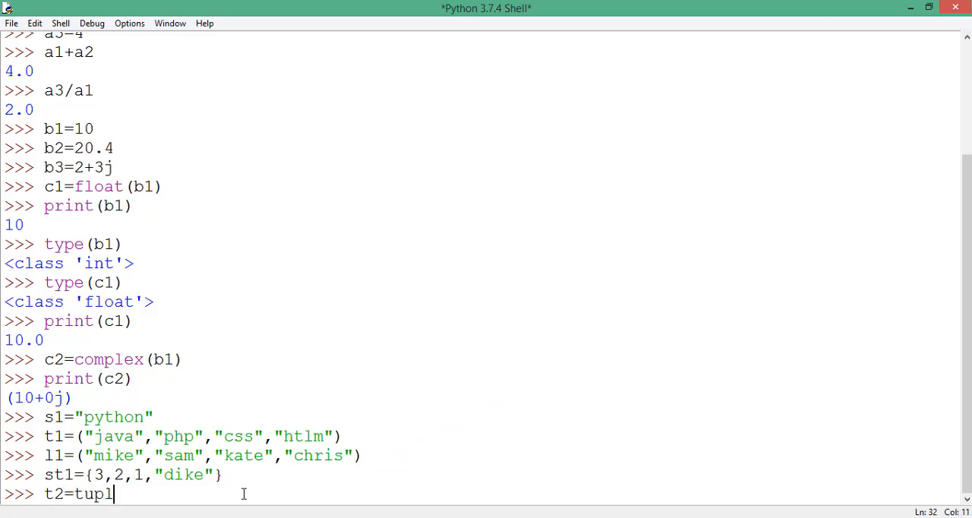
text(()
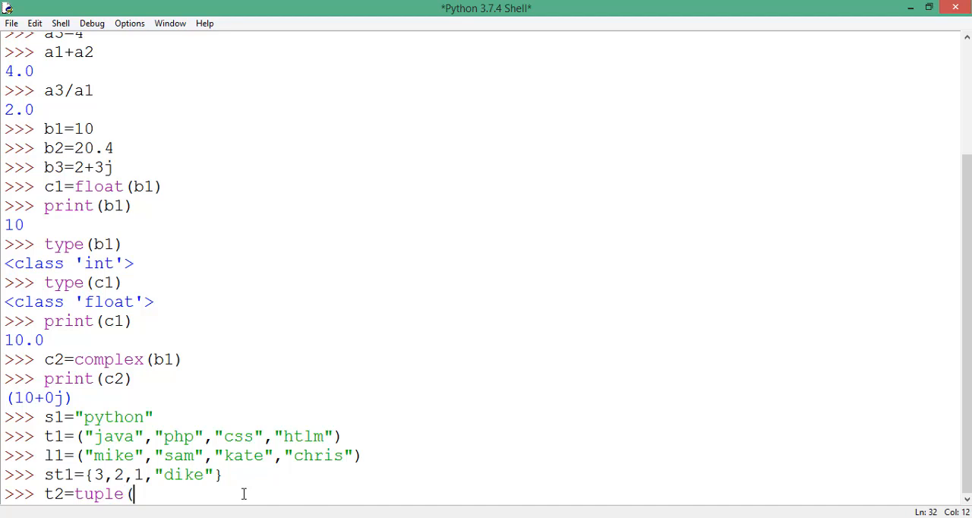
text())
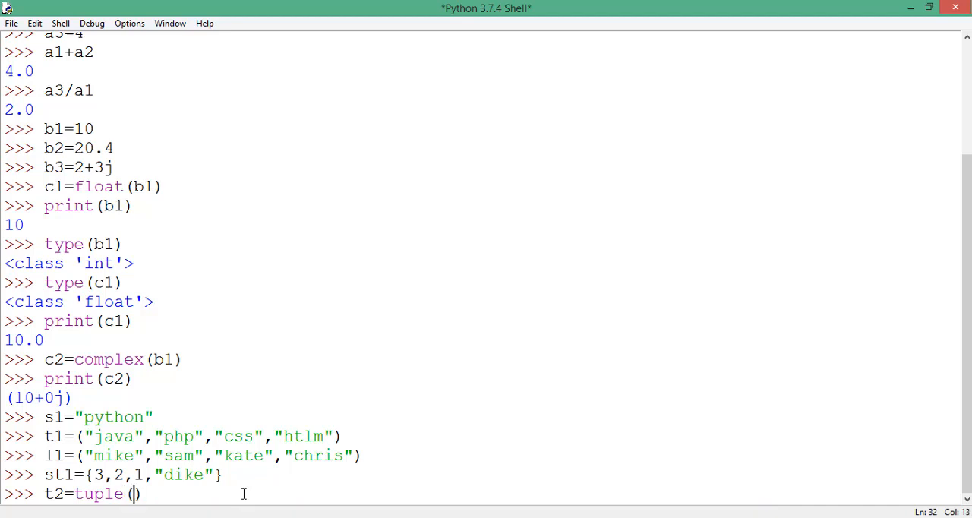
text(s1)
text(print(t2))
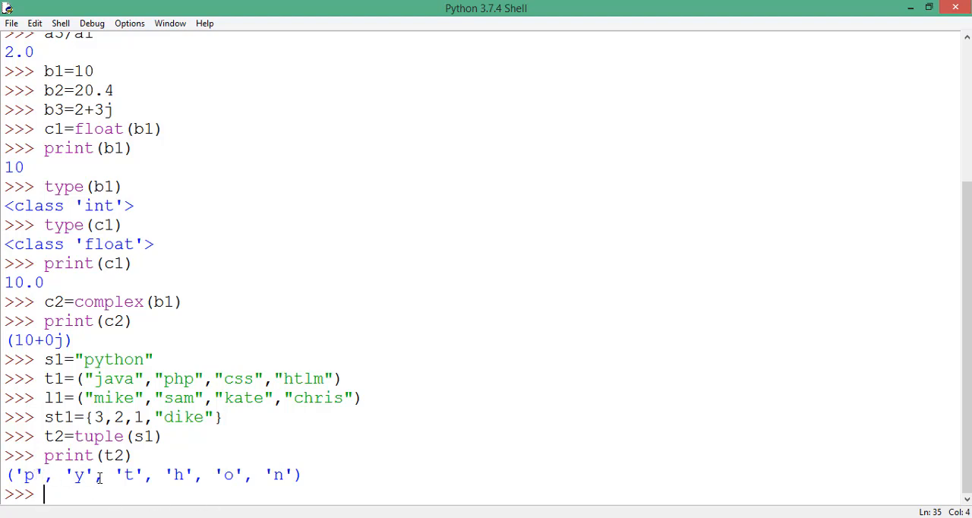
mouse_move(47, 359)
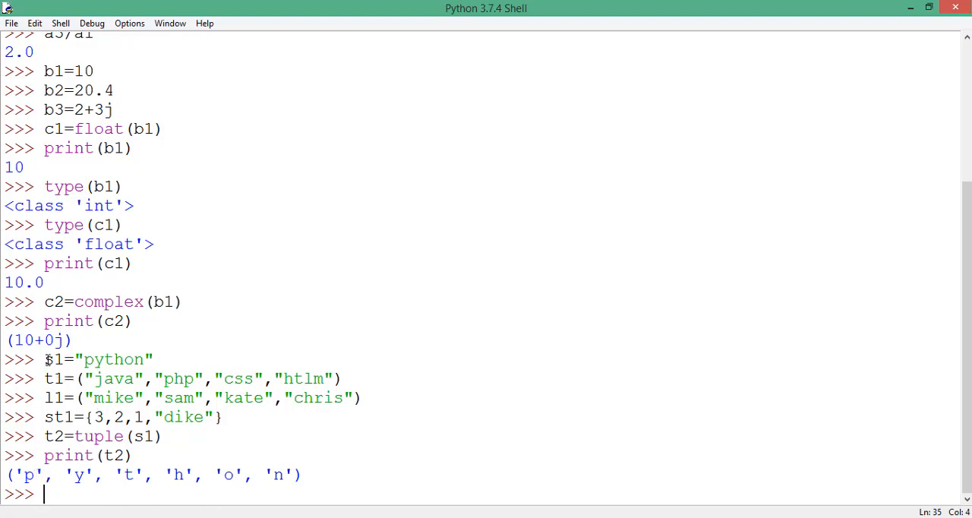
double_click(95, 359)
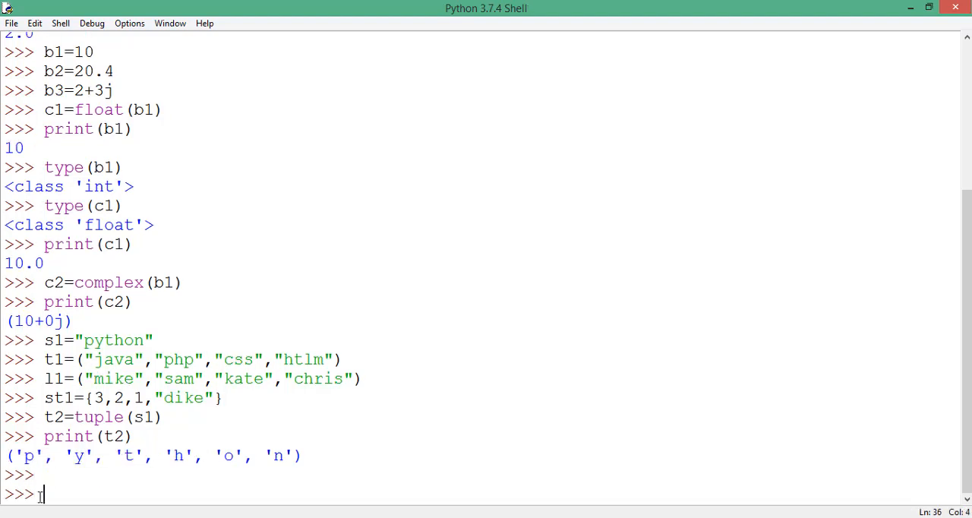
Step: Assign l2=list(s1) and st2=set(s1)
text(l)
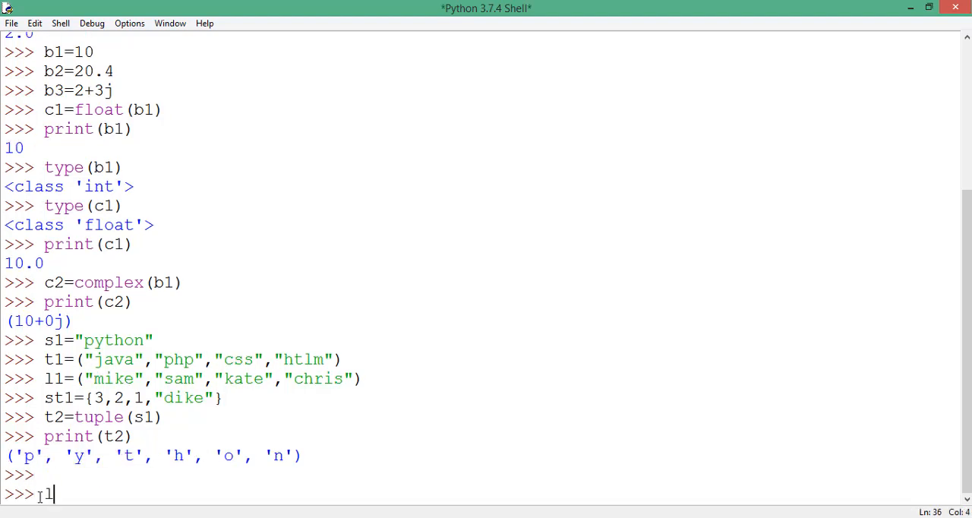
text(2)
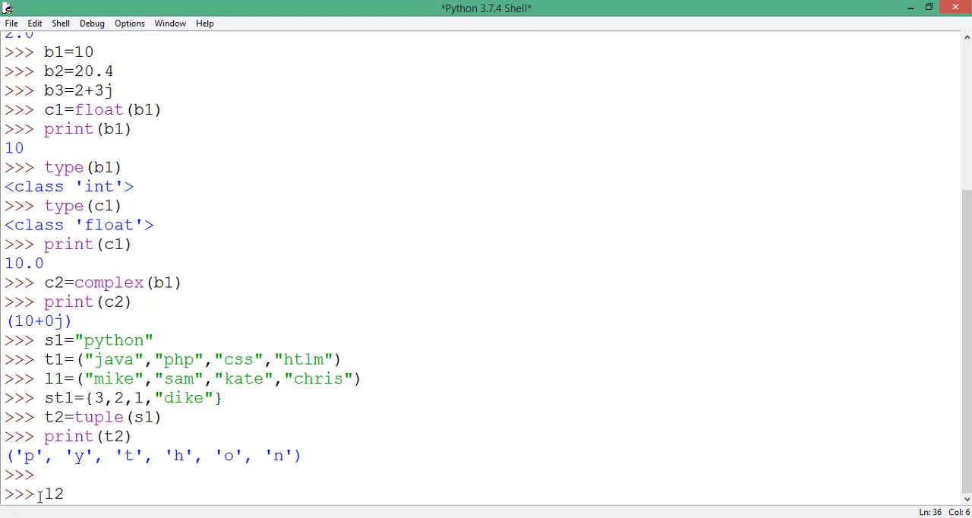
text(=li)
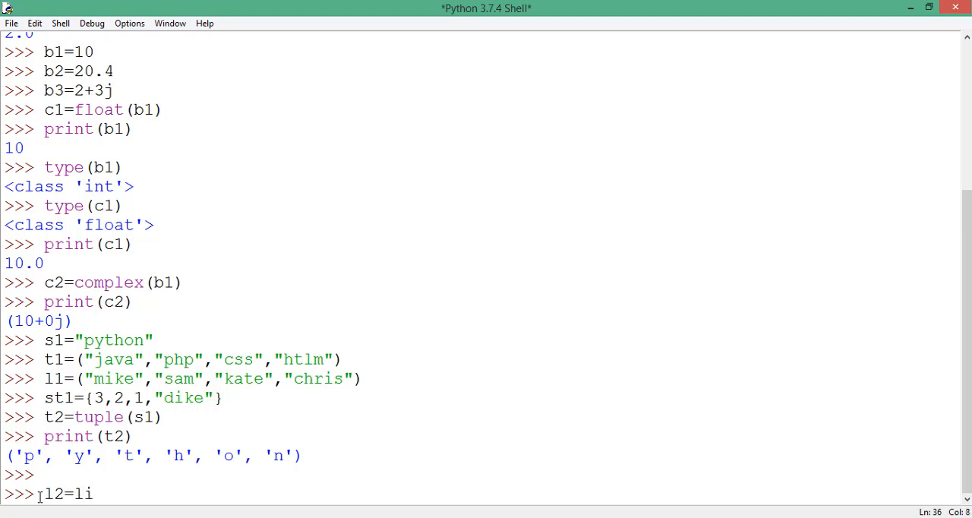
text(st()
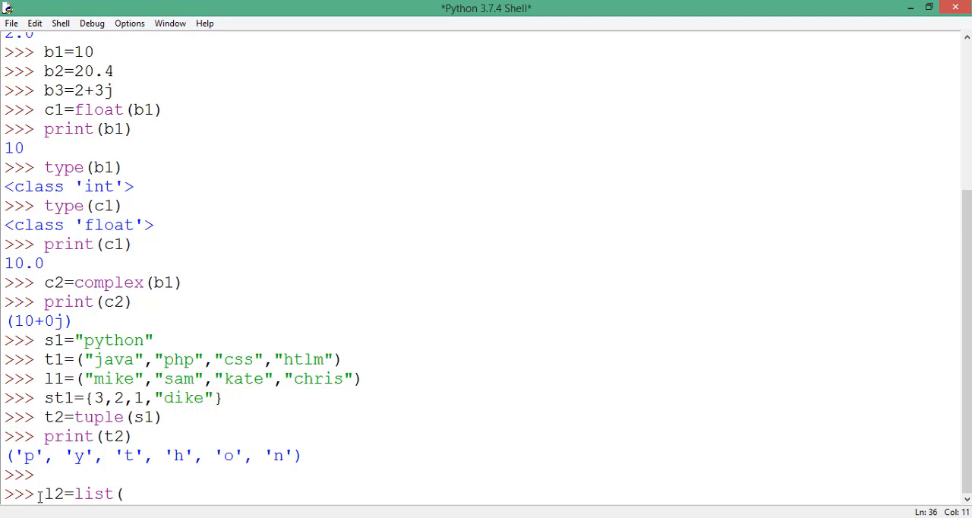
text(s1)
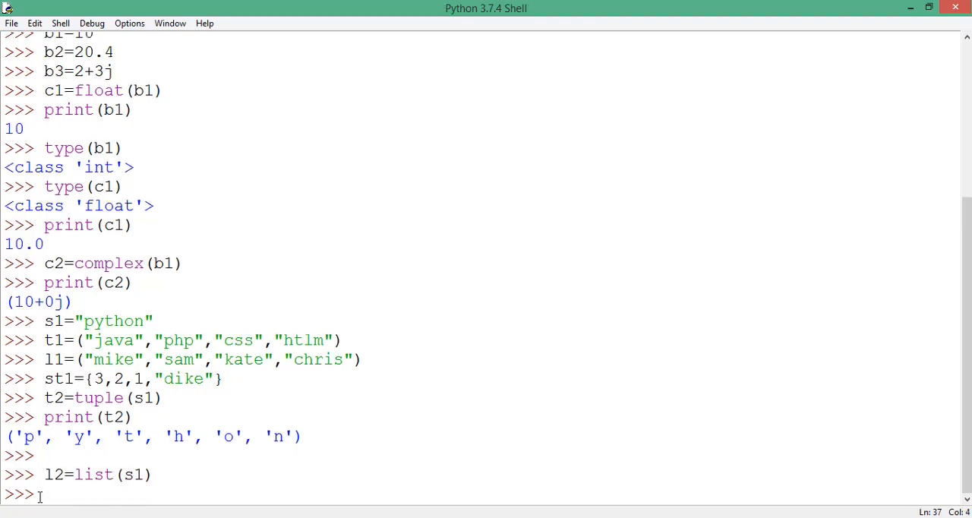
text(st2)
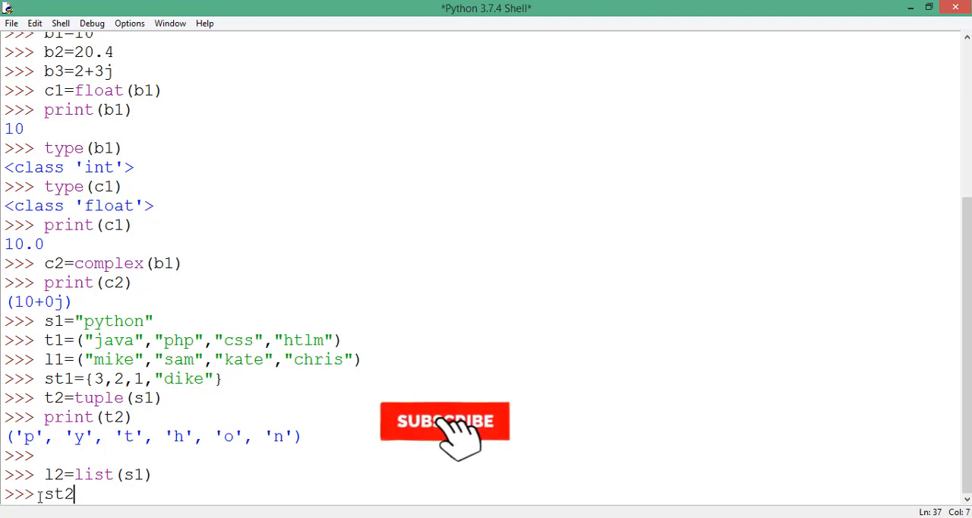
text(=set)
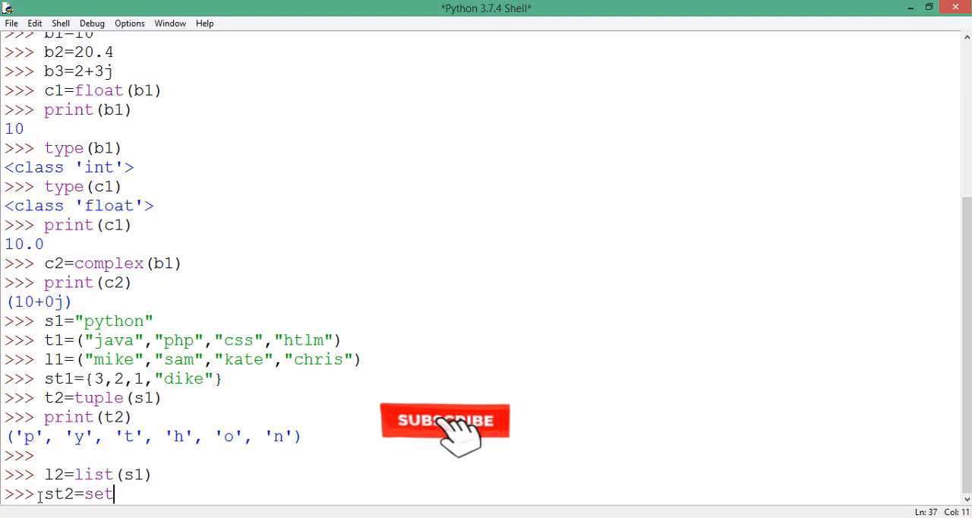
text(())
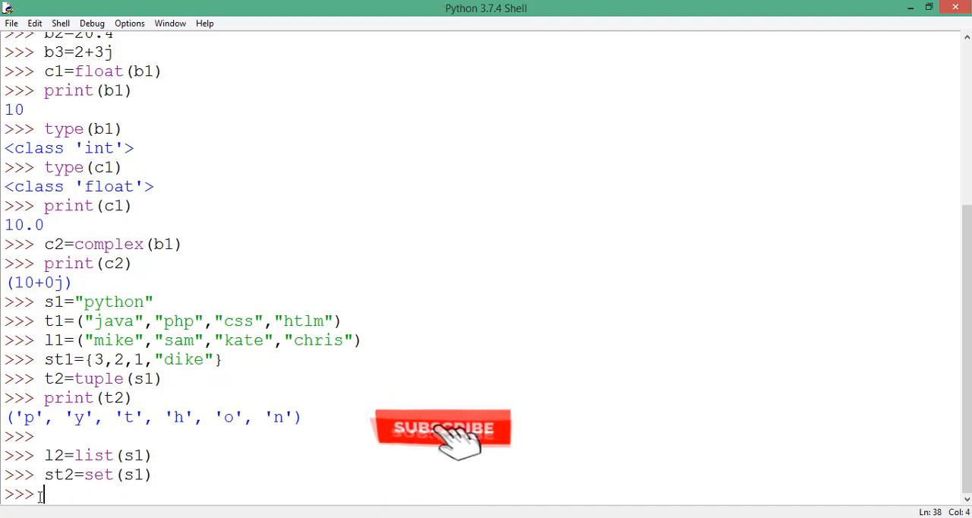
Step: Print l2, showing ['p', 'y', 't', 'h', 'o', 'n']
text(print)
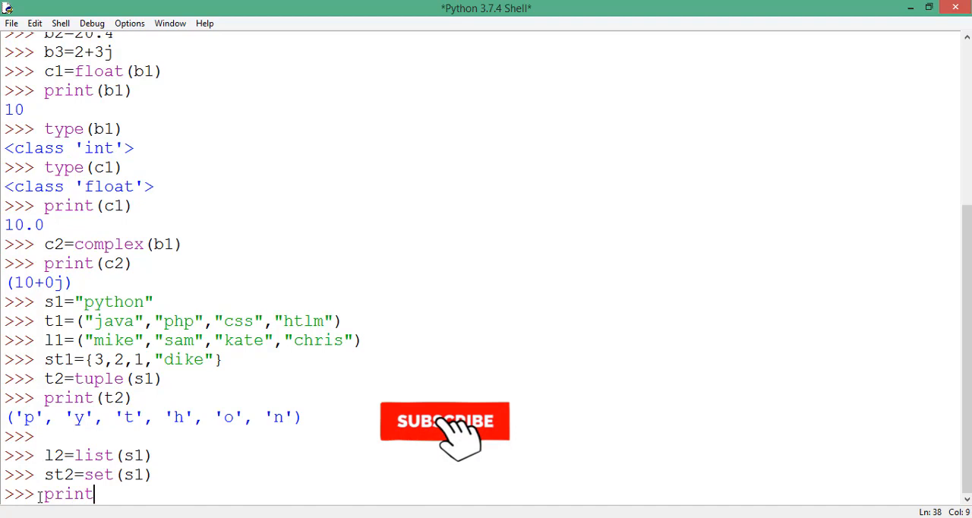
text((l2)
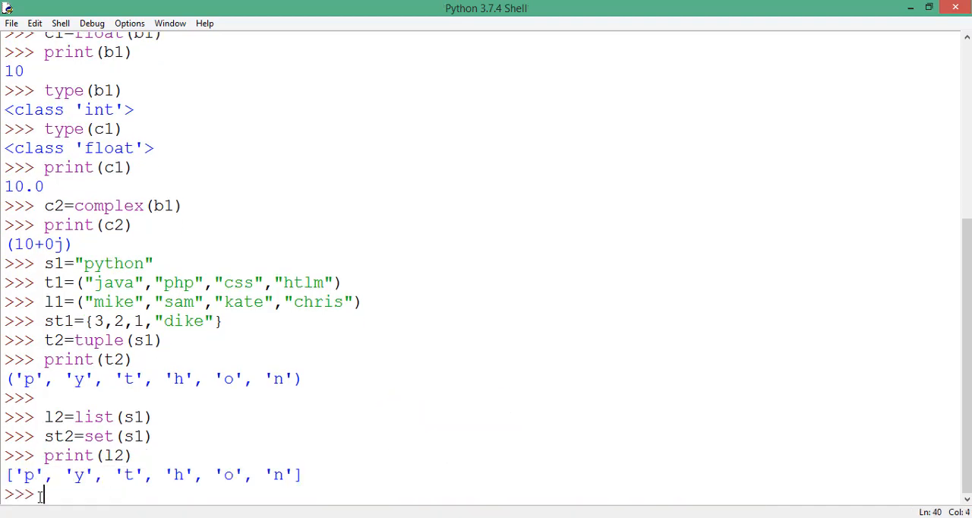
text(print)
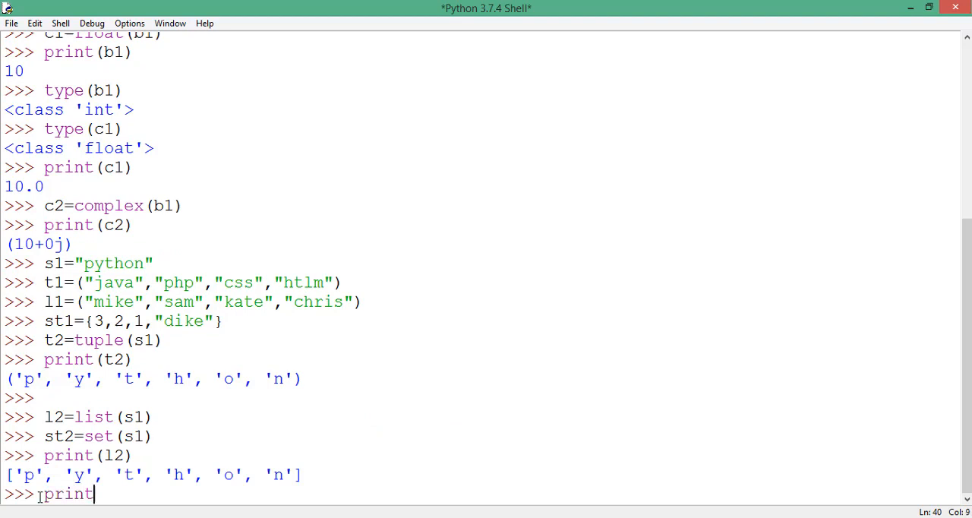